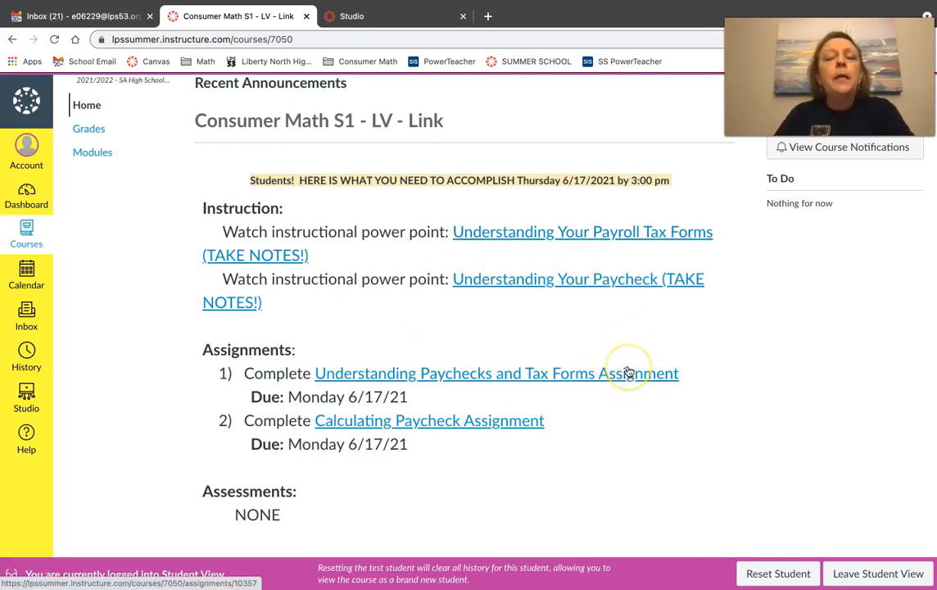
{"action": "mouse_move", "coordinate": [451, 402]}
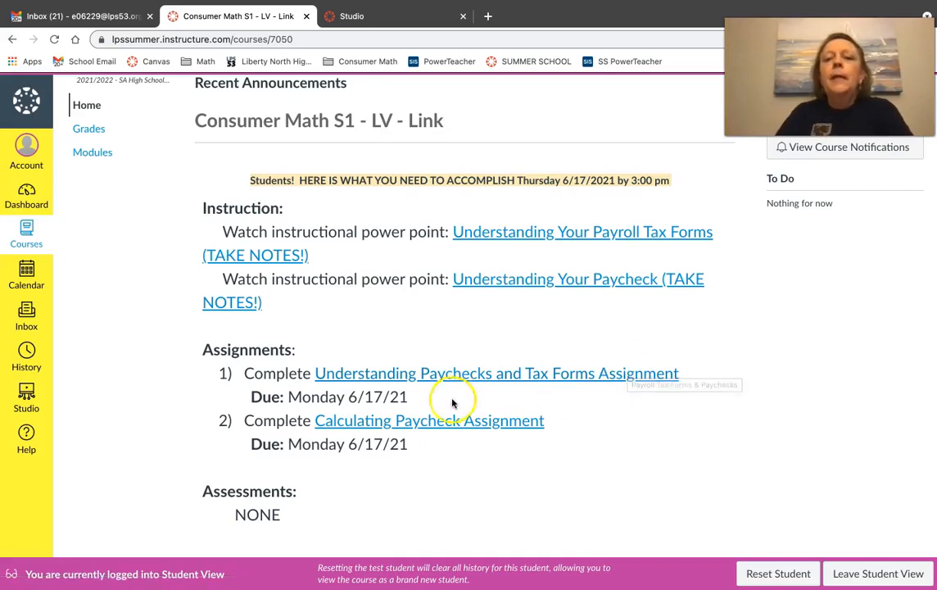
{"action": "mouse_move", "coordinate": [458, 432]}
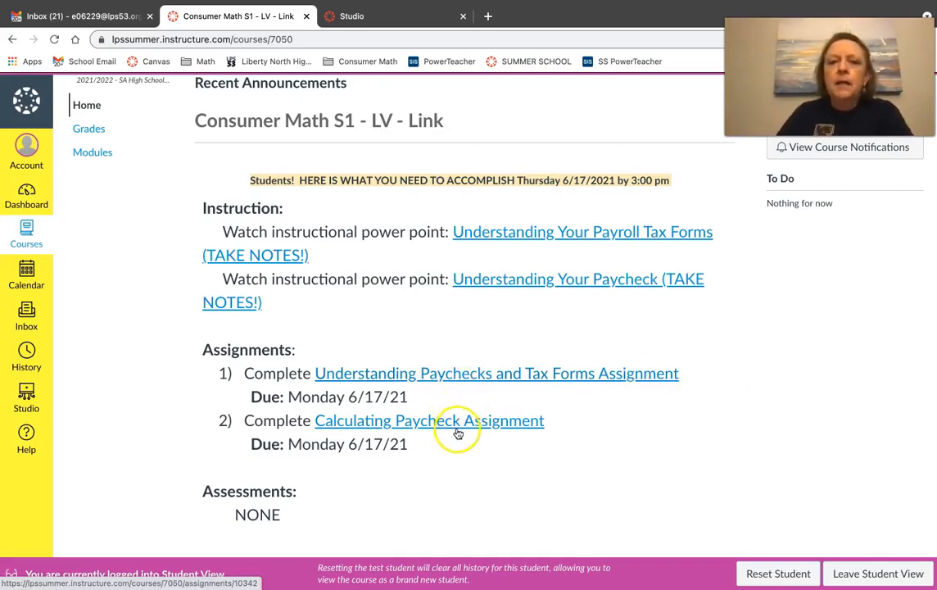
{"action": "mouse_move", "coordinate": [540, 412]}
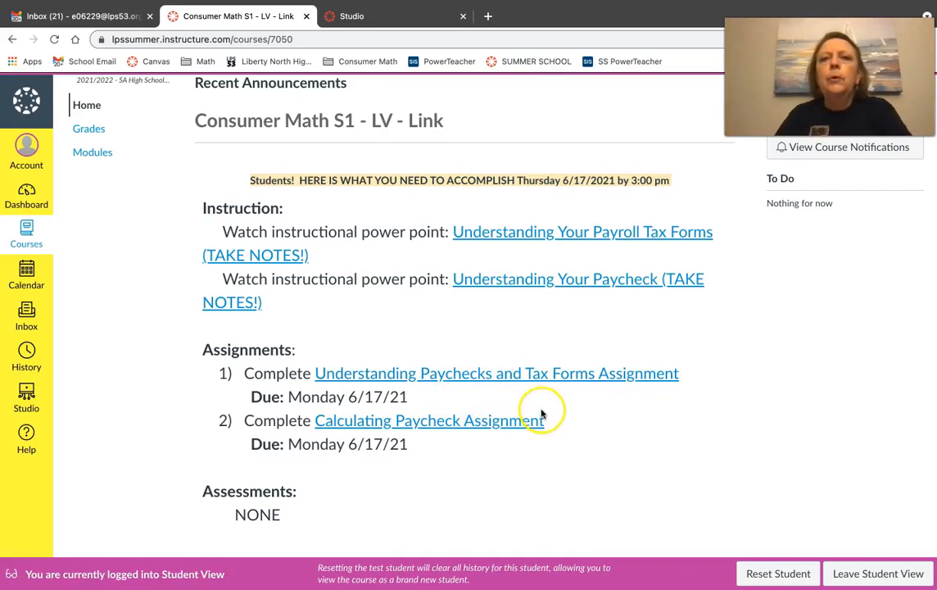
{"action": "mouse_move", "coordinate": [532, 420]}
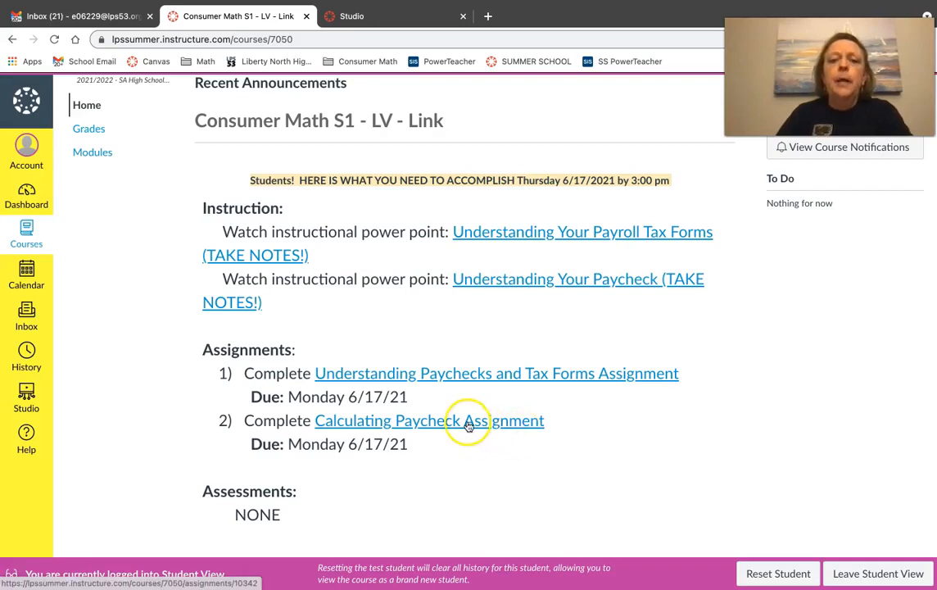
Step: Open the Calculating Paycheck Assignment and scroll down to its template instructions and grading rubric
{"action": "left_click", "coordinate": [429, 421]}
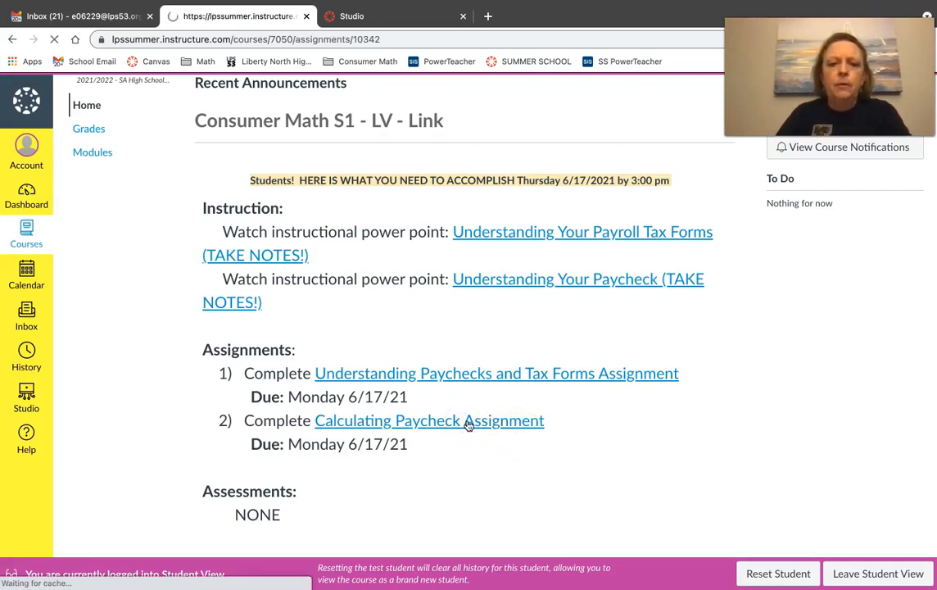
{"action": "left_click", "coordinate": [429, 420]}
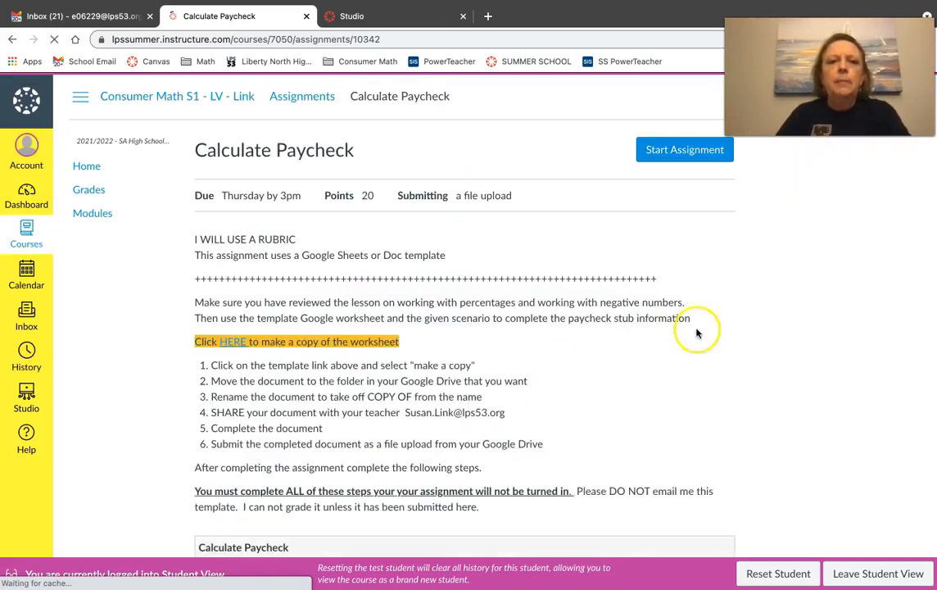
{"action": "scroll", "scroll_direction": "down", "scroll_amount": 3}
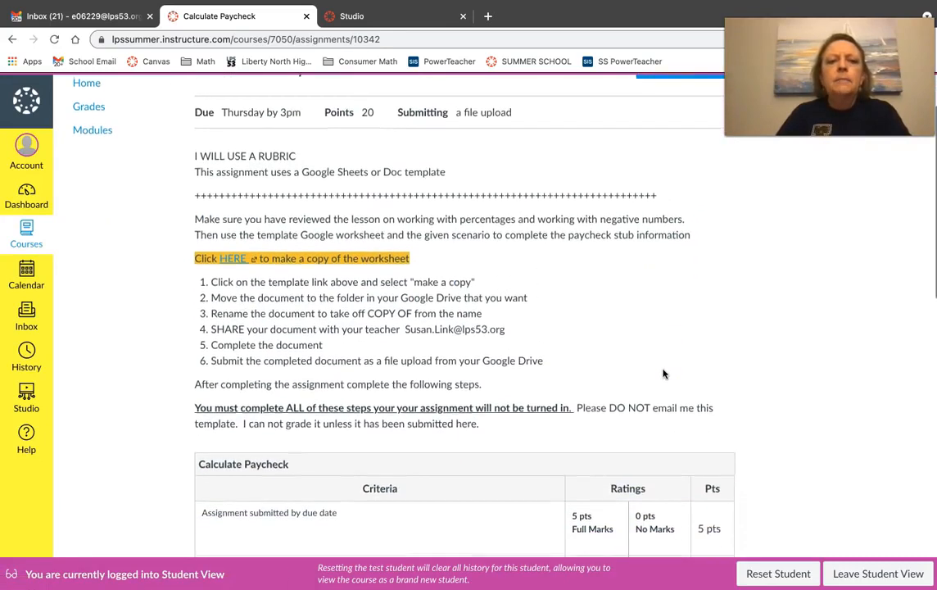
{"action": "scroll", "scroll_direction": "down", "scroll_amount": 3}
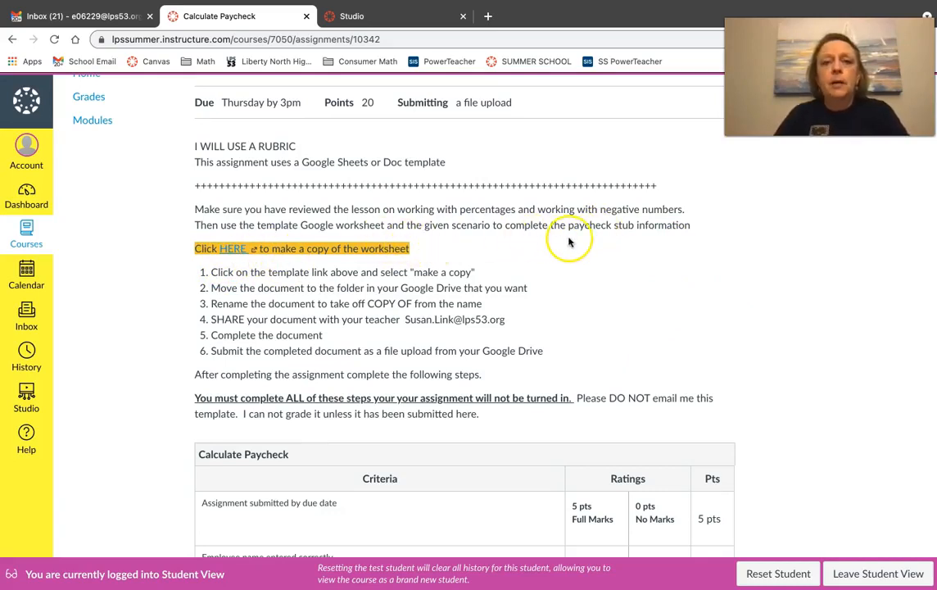
Step: Follow the HERE link and make a copy of the Calculate PaychecksTemplate spreadsheet
{"action": "left_click", "coordinate": [232, 249]}
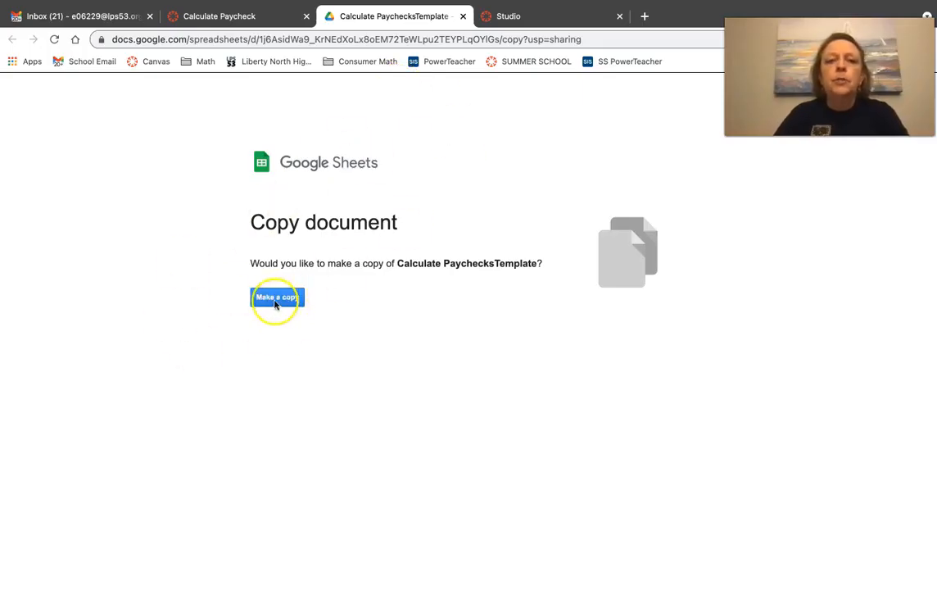
{"action": "left_click", "coordinate": [277, 296]}
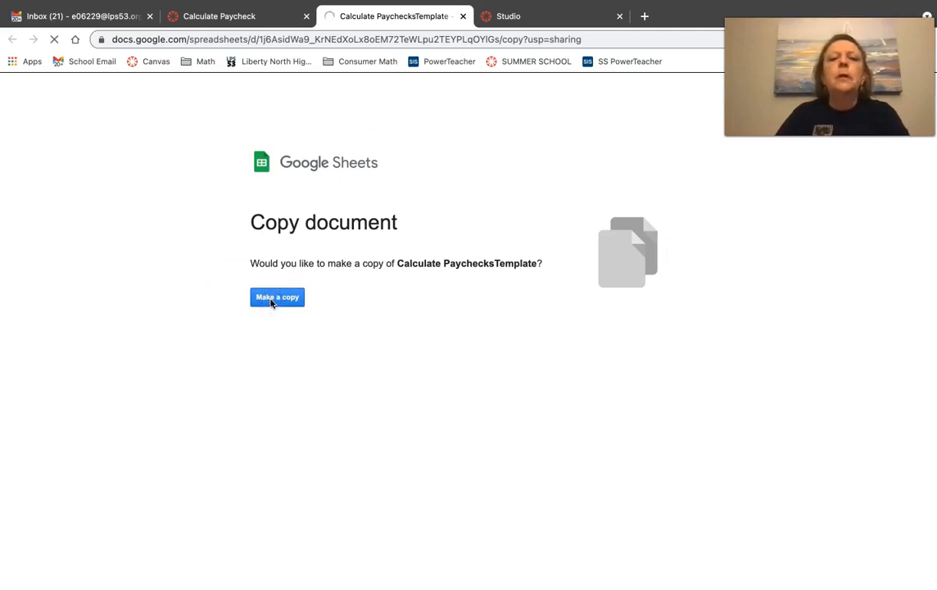
{"action": "left_click", "coordinate": [277, 297]}
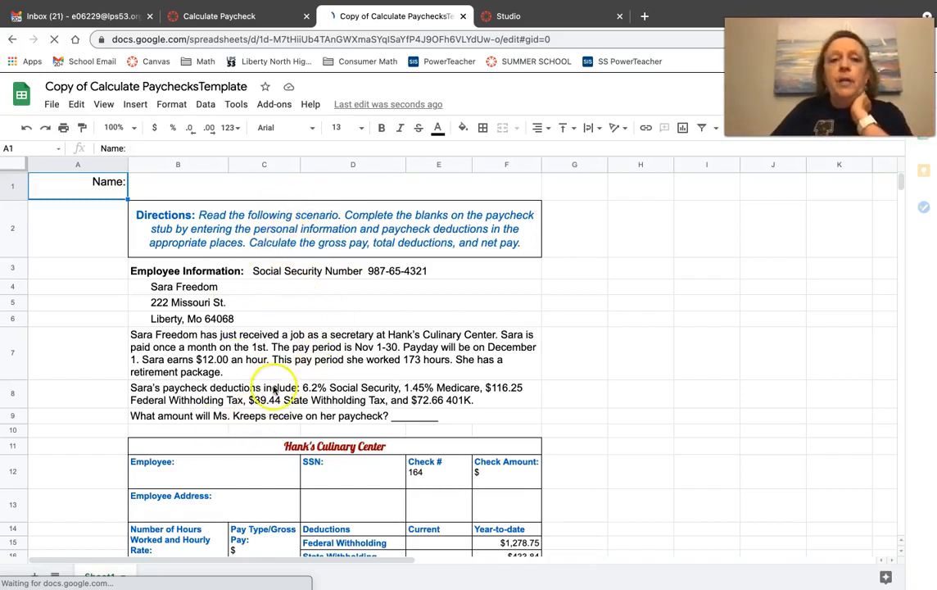
{"action": "mouse_move", "coordinate": [220, 287]}
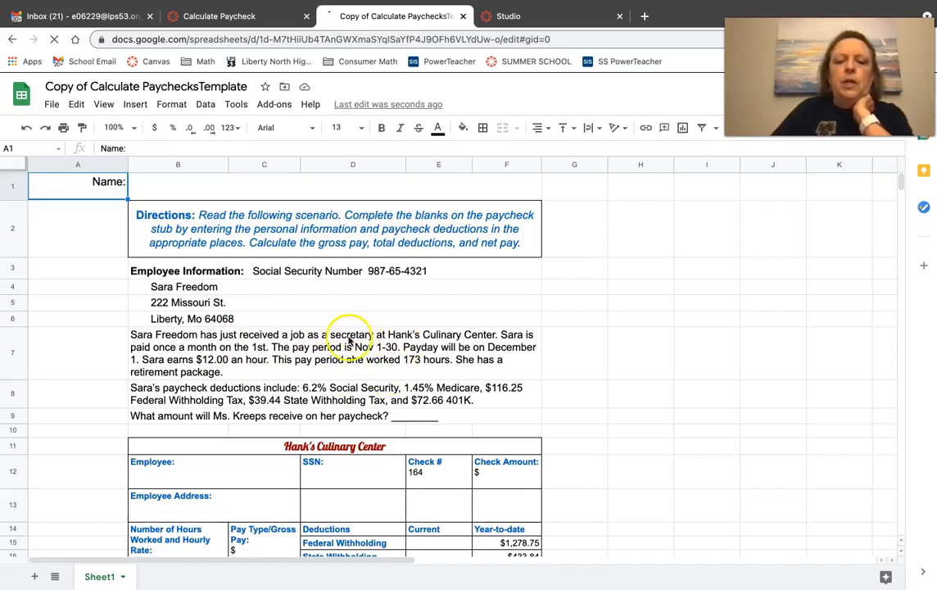
Step: Scroll down the copied sheet to view the full Hank's Culinary Center pay stub
{"action": "scroll", "scroll_direction": "down", "scroll_amount": 3}
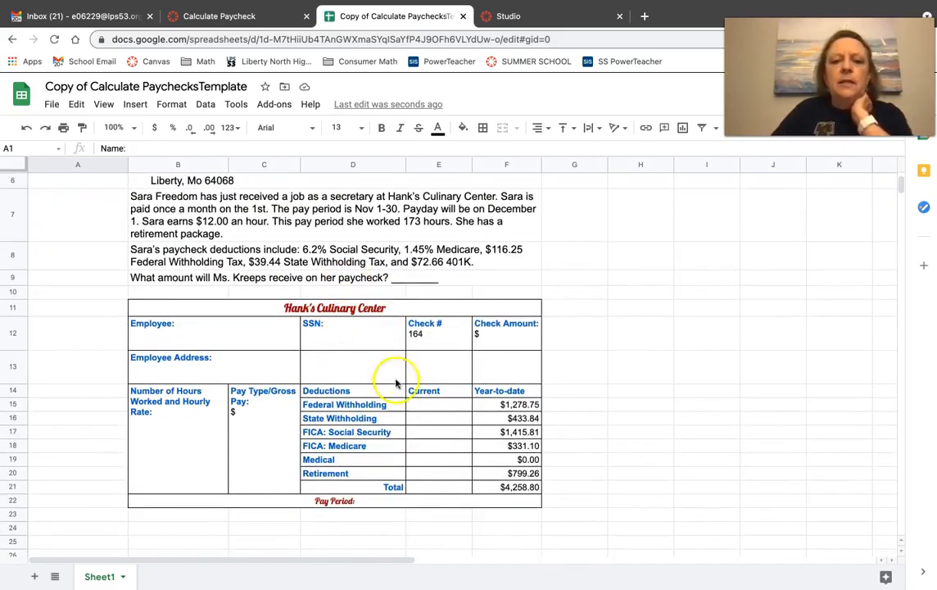
{"action": "mouse_move", "coordinate": [409, 432]}
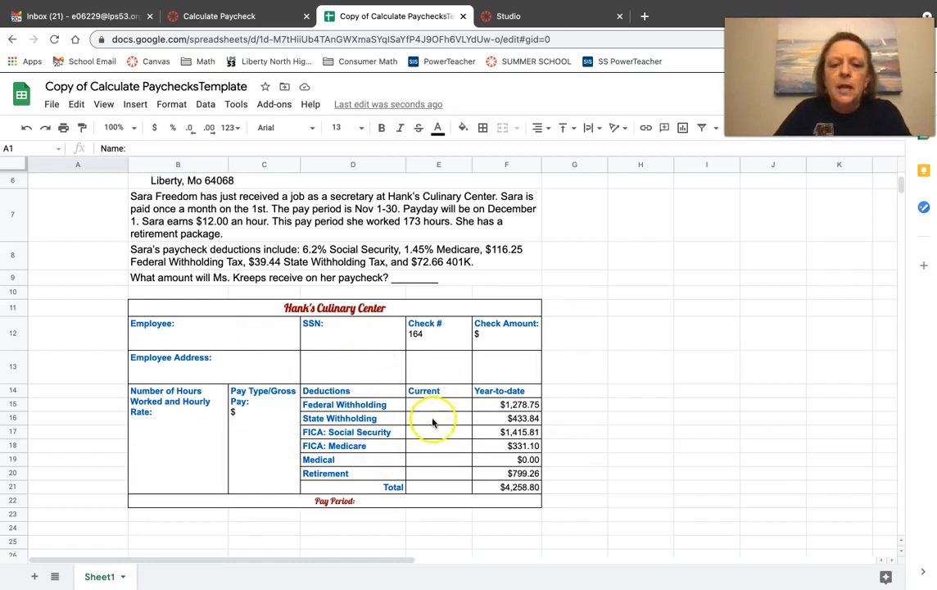
{"action": "mouse_move", "coordinate": [426, 486]}
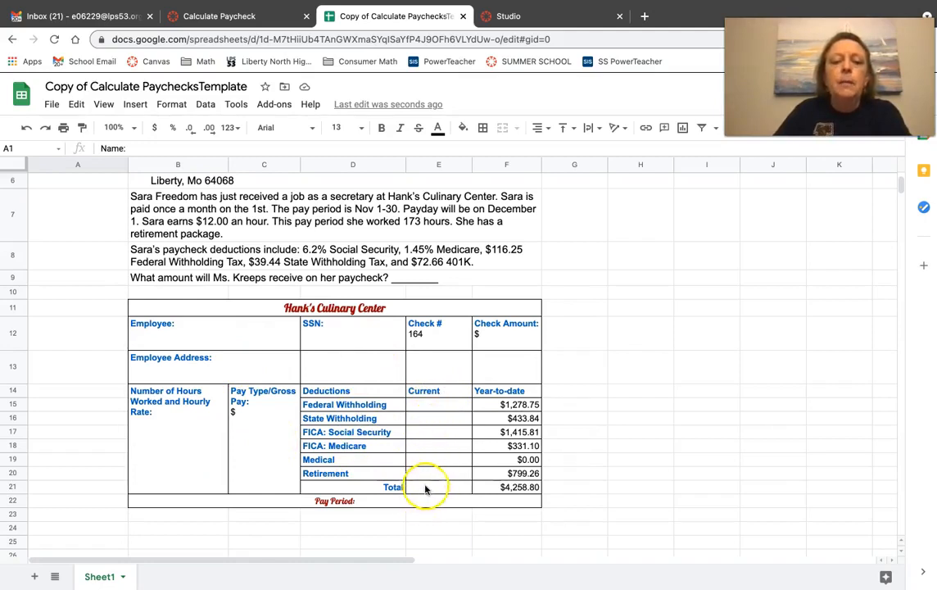
{"action": "mouse_move", "coordinate": [537, 352]}
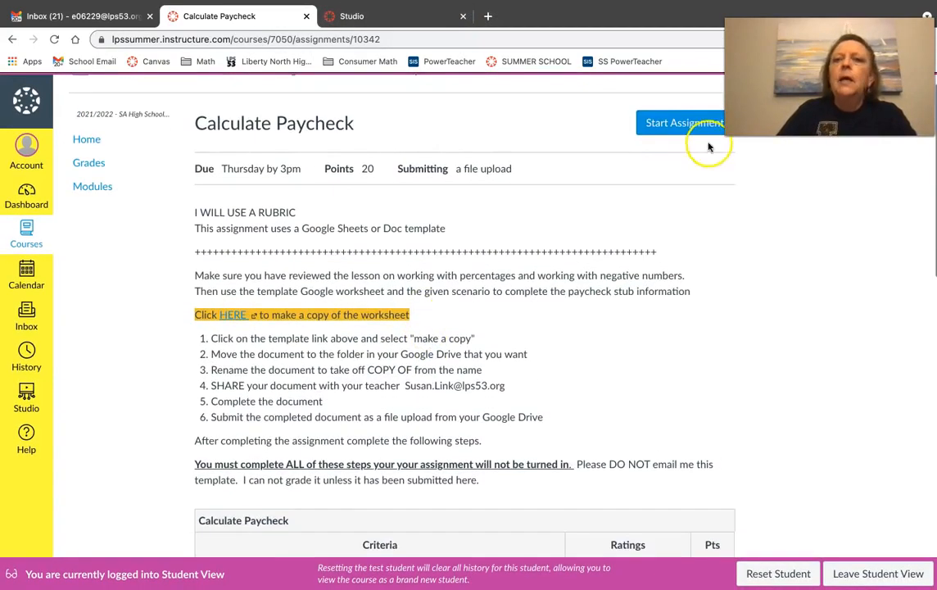
{"action": "left_click", "coordinate": [683, 122]}
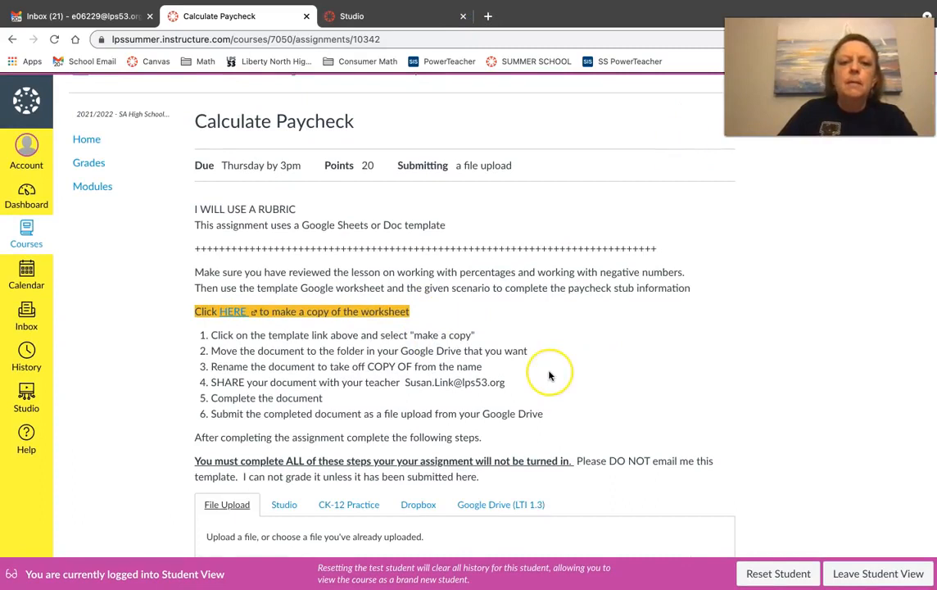
{"action": "scroll", "scroll_direction": "down", "scroll_amount": 3}
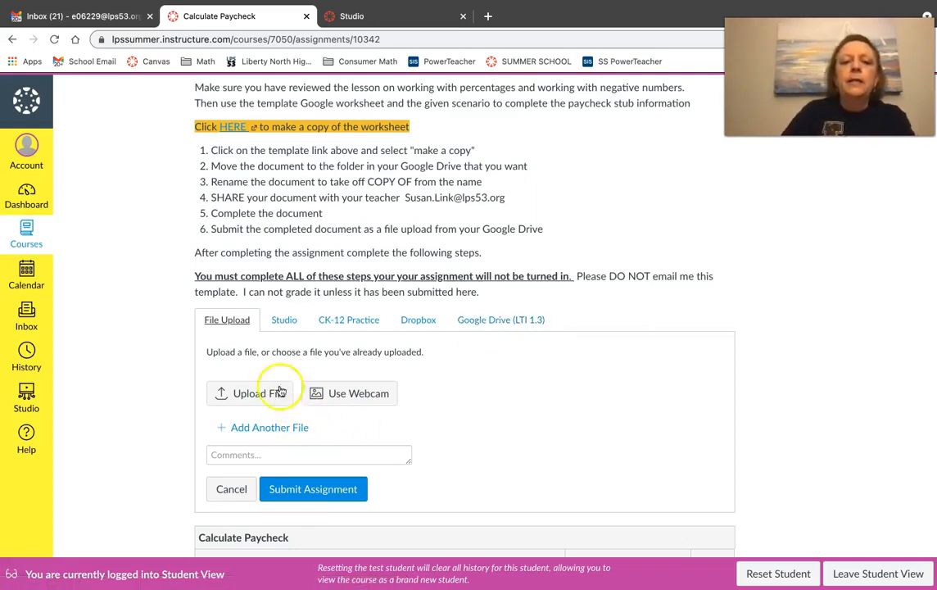
{"action": "mouse_move", "coordinate": [288, 412]}
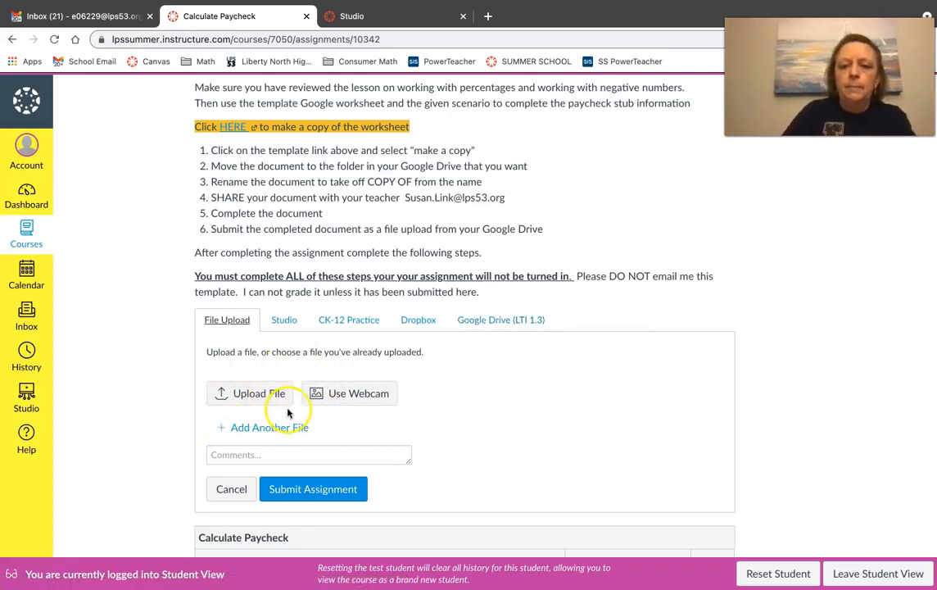
{"action": "mouse_move", "coordinate": [313, 489]}
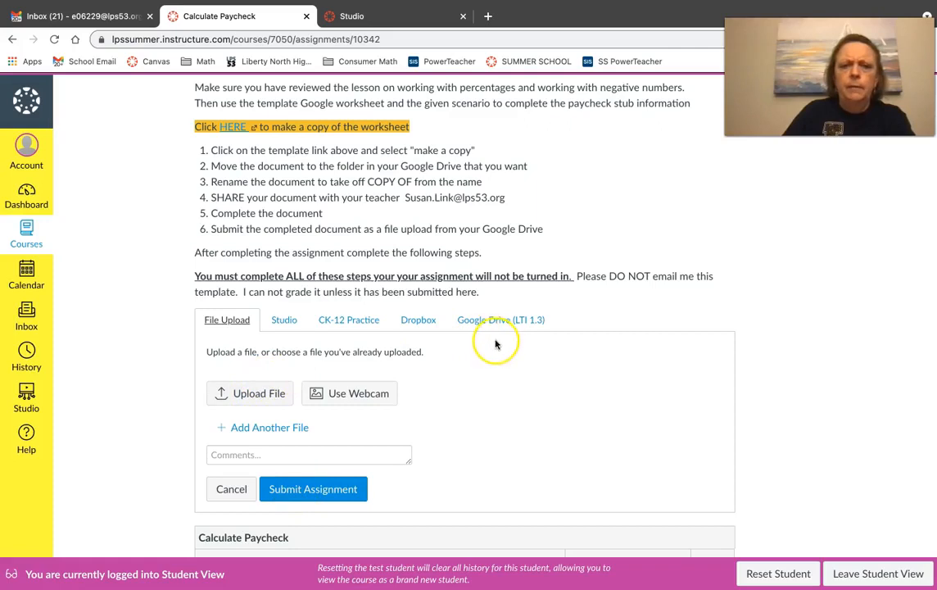
{"action": "mouse_move", "coordinate": [417, 387]}
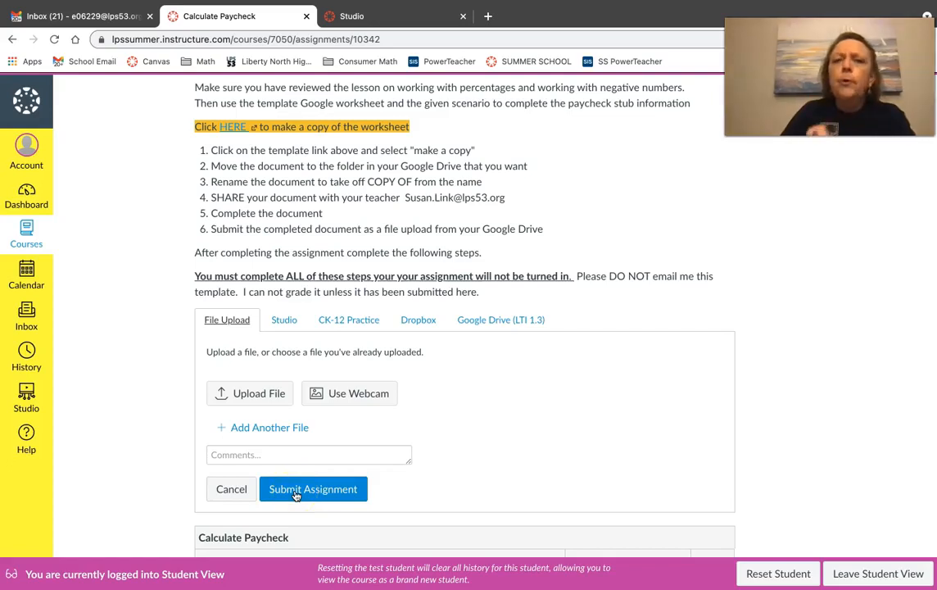
{"action": "scroll", "scroll_direction": "down", "scroll_amount": 3}
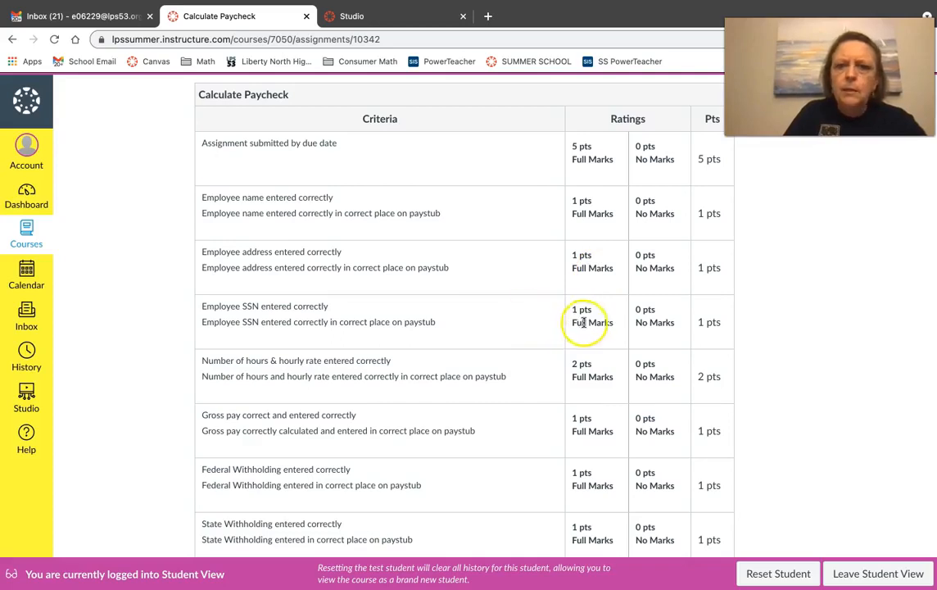
{"action": "scroll", "scroll_direction": "down", "scroll_amount": 3}
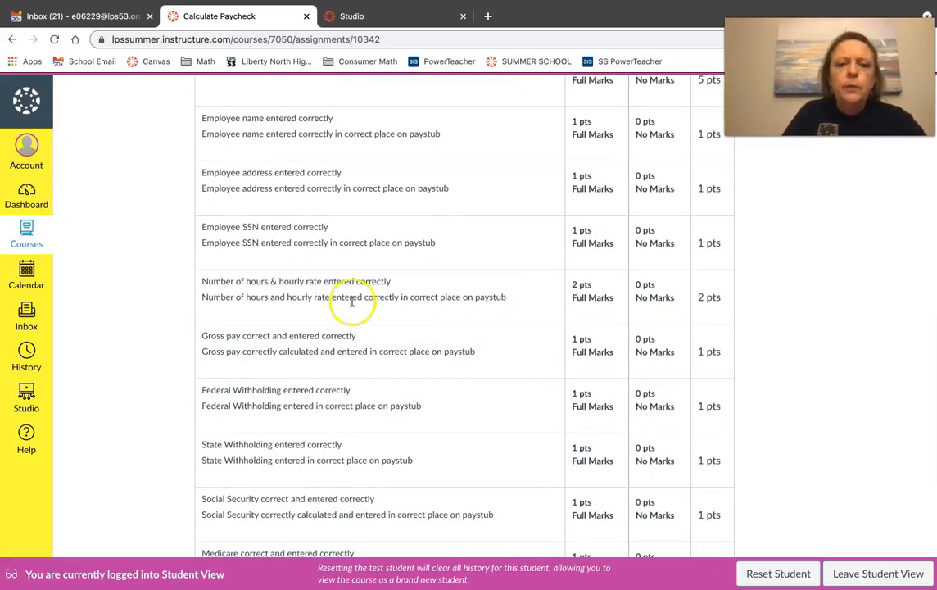
{"action": "mouse_move", "coordinate": [439, 295]}
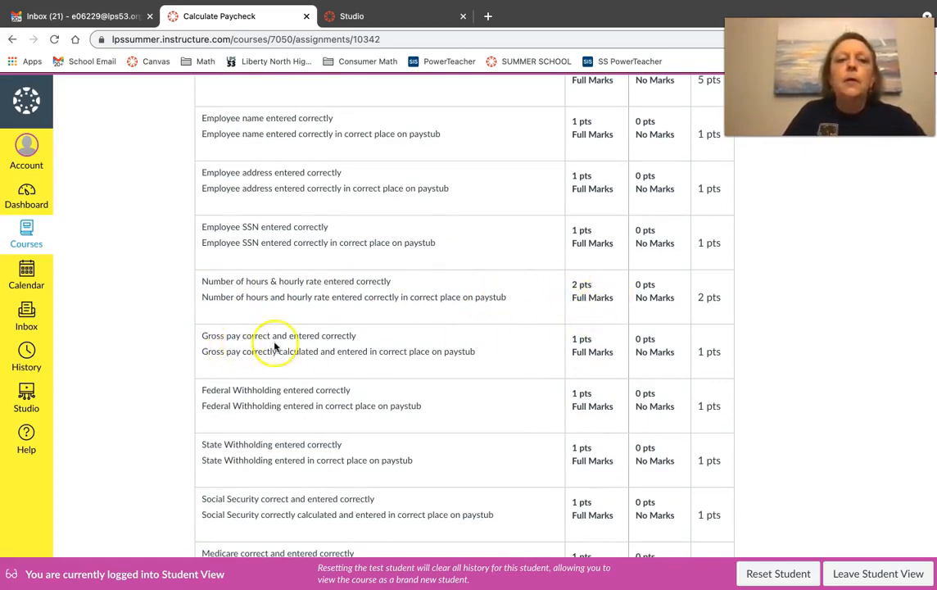
{"action": "mouse_move", "coordinate": [524, 365]}
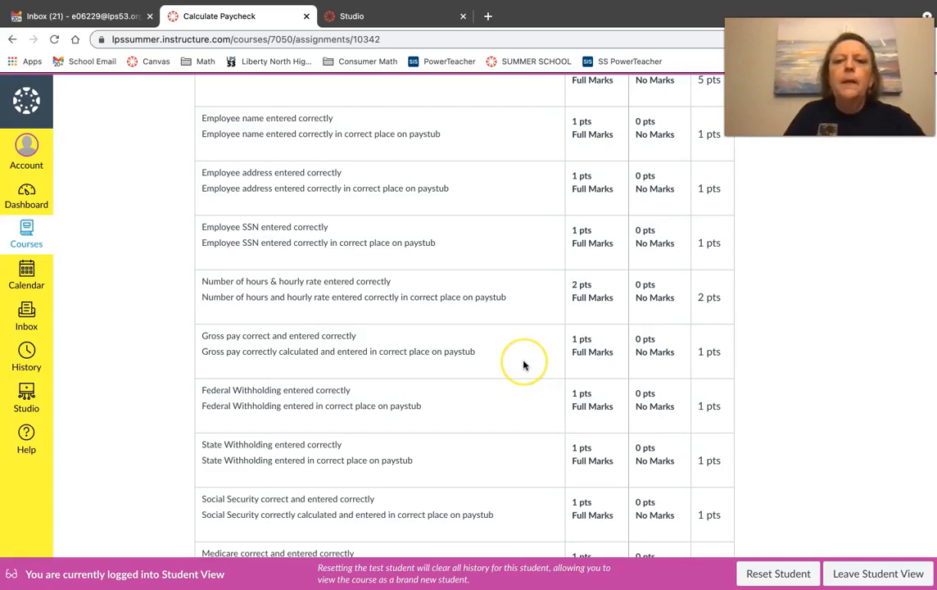
{"action": "scroll", "scroll_direction": "down", "scroll_amount": 3}
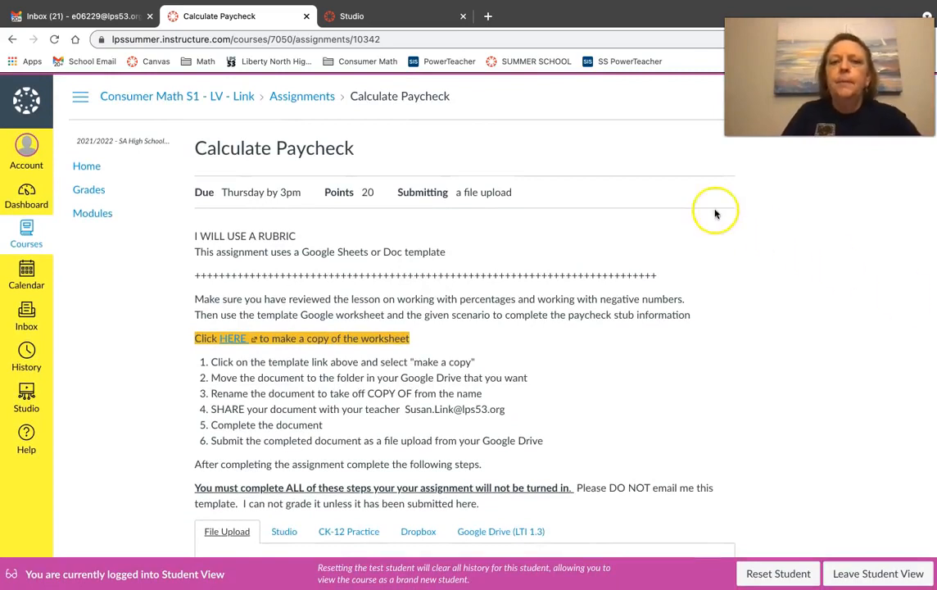
Step: Return to the Consumer Math course home page via the breadcrumb, confirming Leave site
{"action": "left_click", "coordinate": [177, 95]}
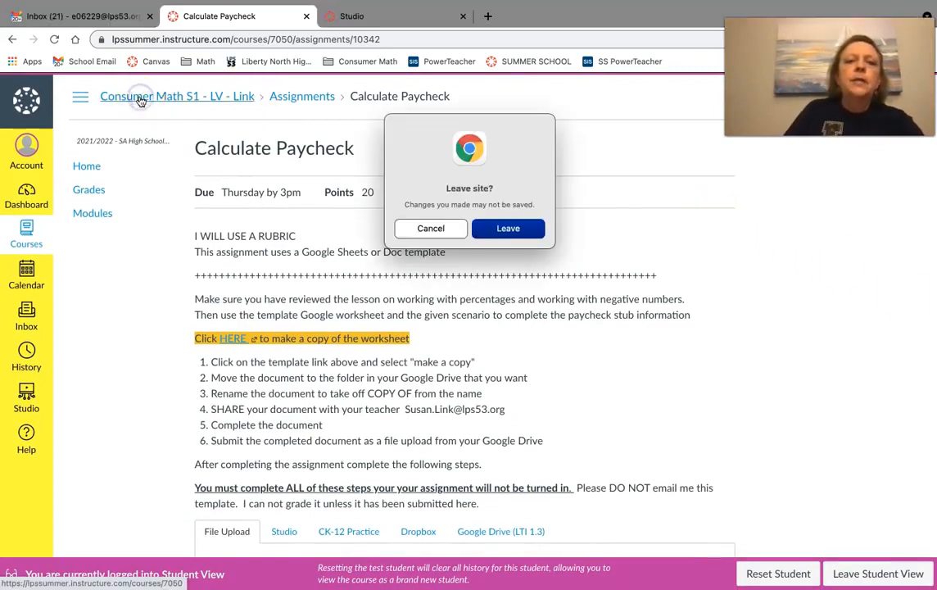
{"action": "left_click", "coordinate": [508, 227]}
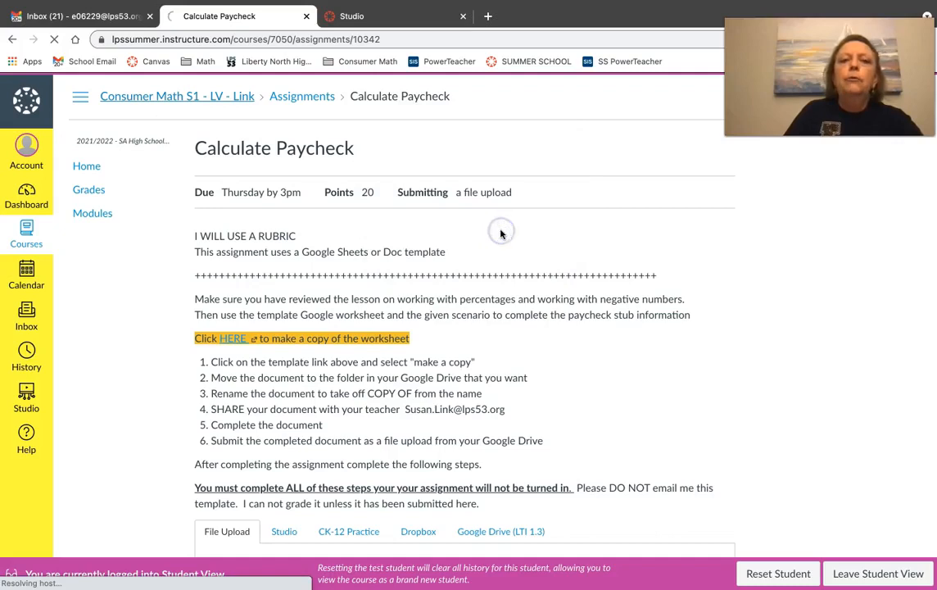
{"action": "left_click", "coordinate": [177, 96]}
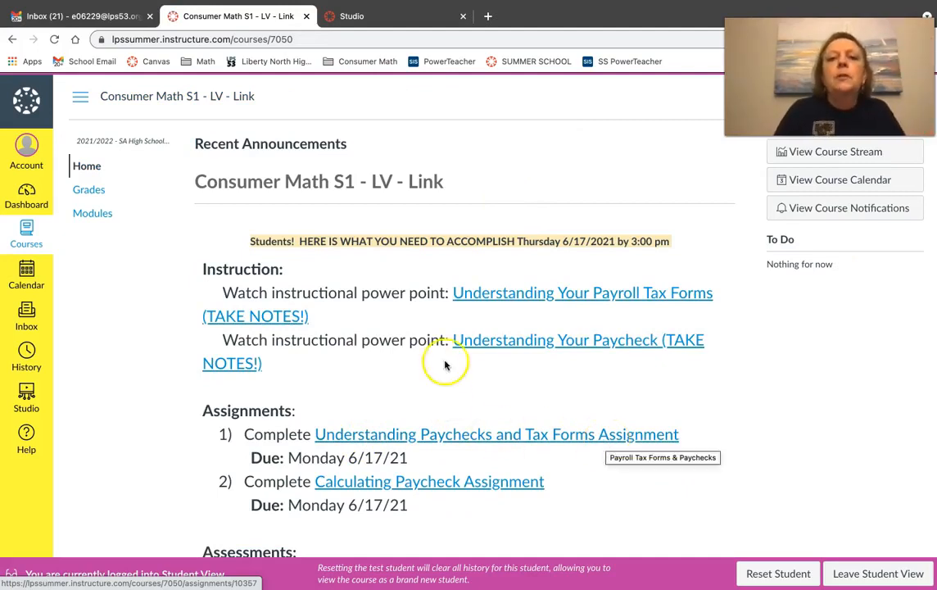
{"action": "mouse_move", "coordinate": [541, 366]}
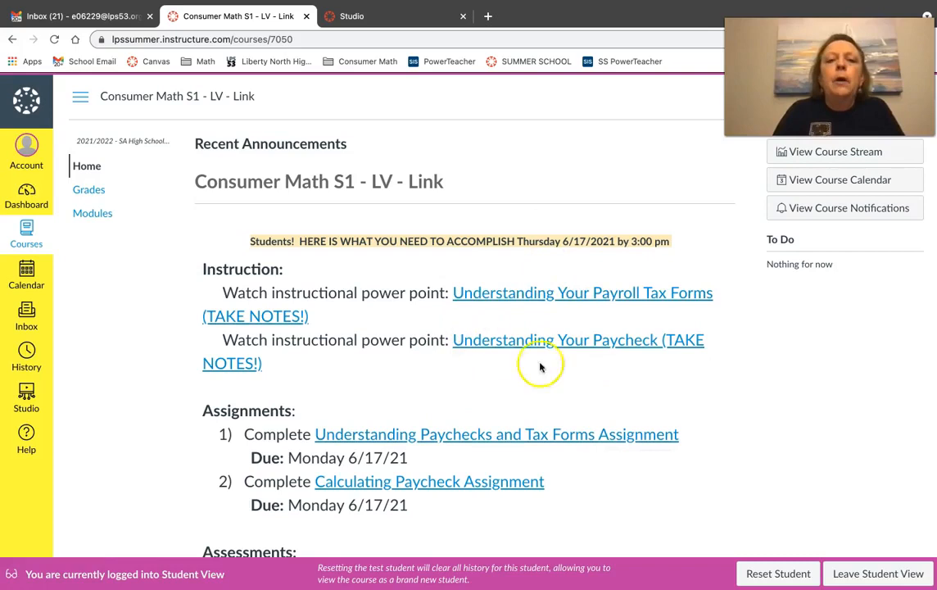
{"action": "mouse_move", "coordinate": [677, 382]}
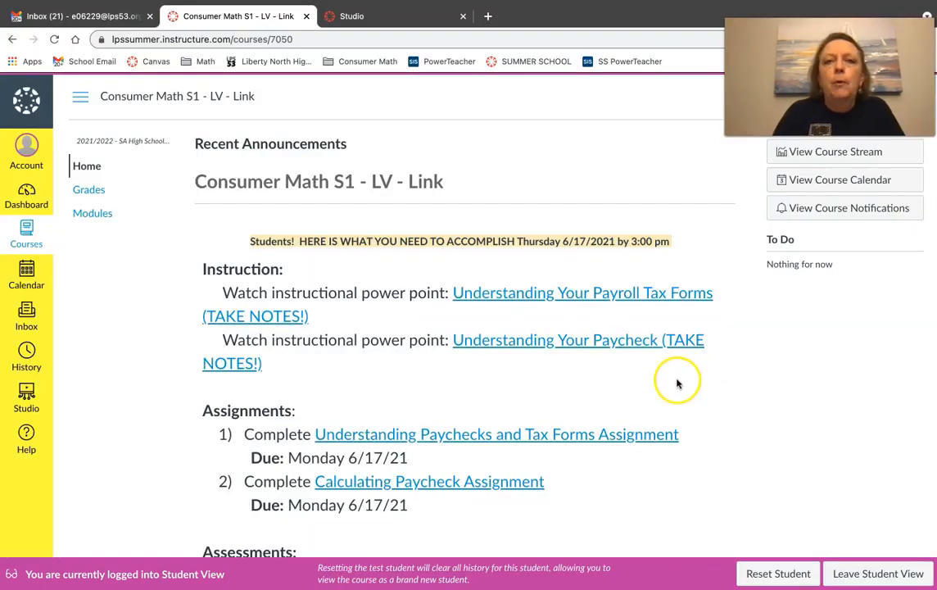
{"action": "mouse_move", "coordinate": [692, 388]}
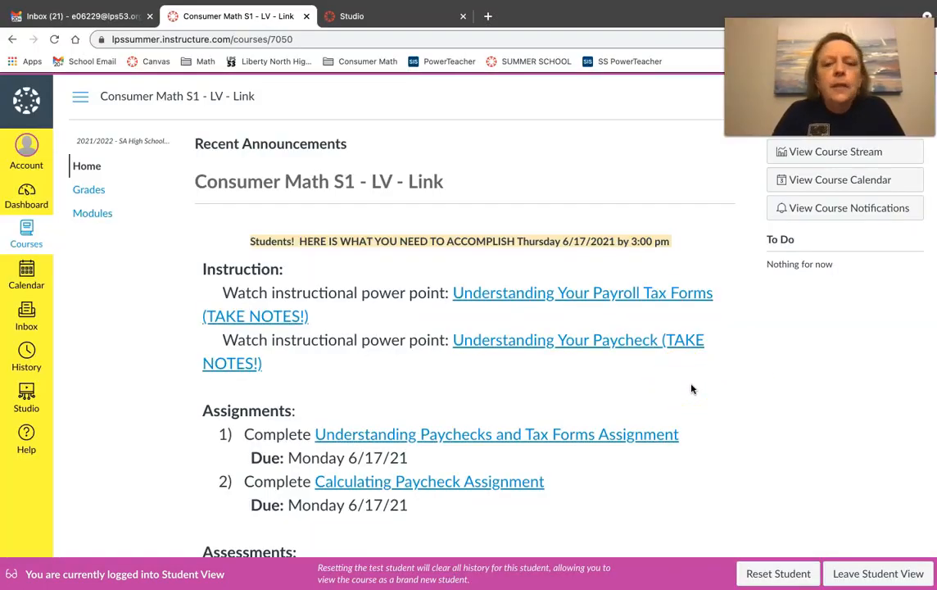